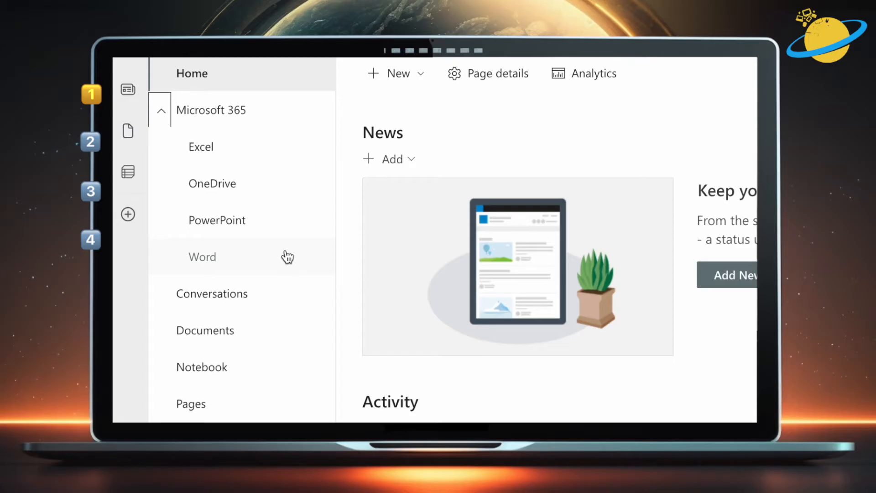
mouse_move(202, 146)
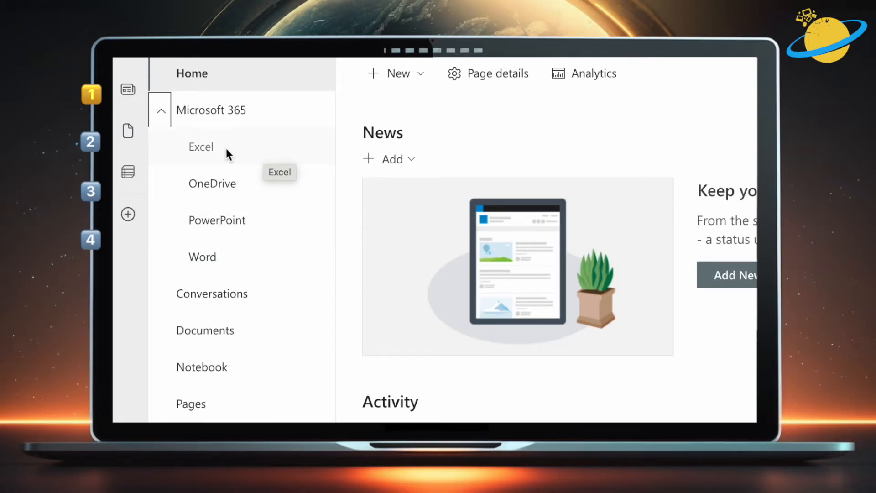
Open the Microsoft Excel wiki page through the Excel link under Microsoft 365
left_click(201, 147)
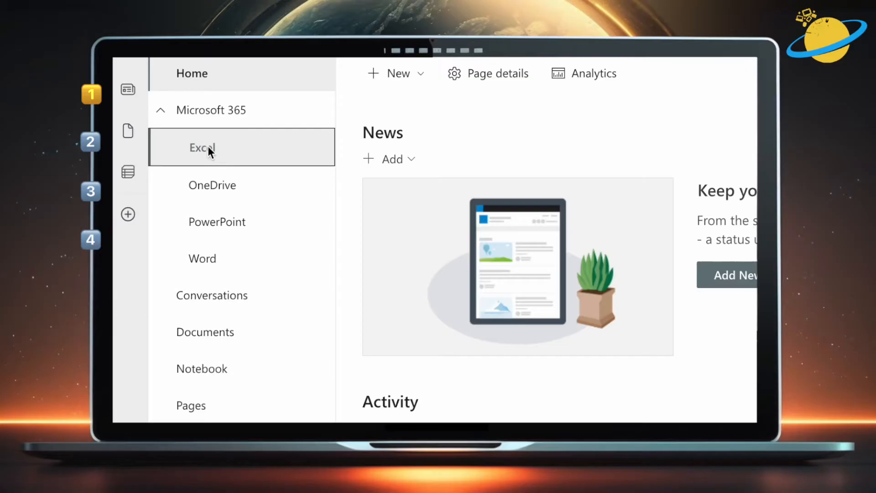
left_click(202, 147)
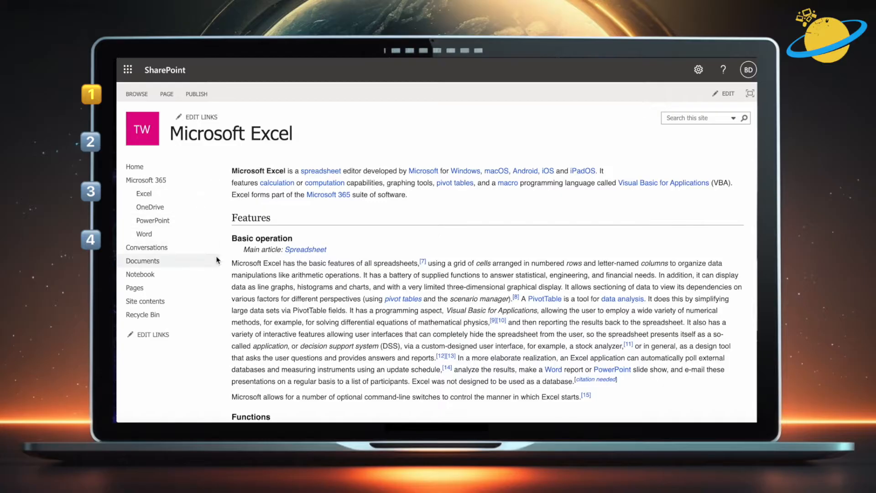
scroll("down", 3)
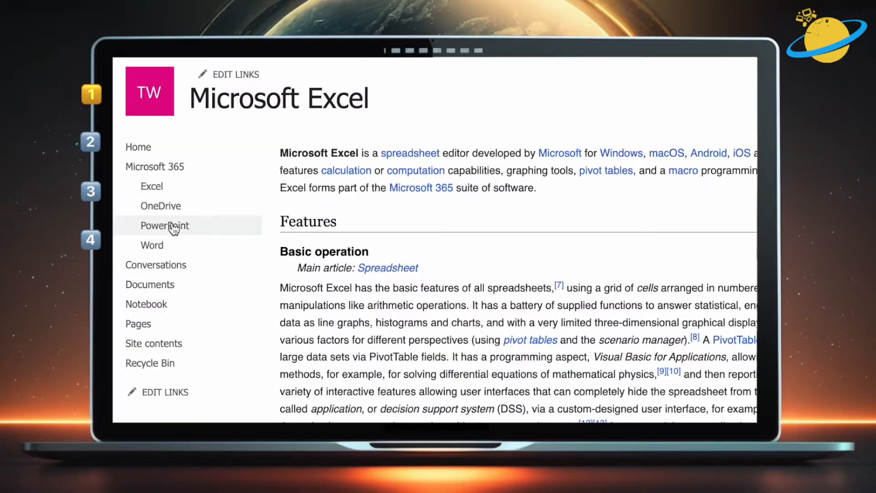
left_click(160, 206)
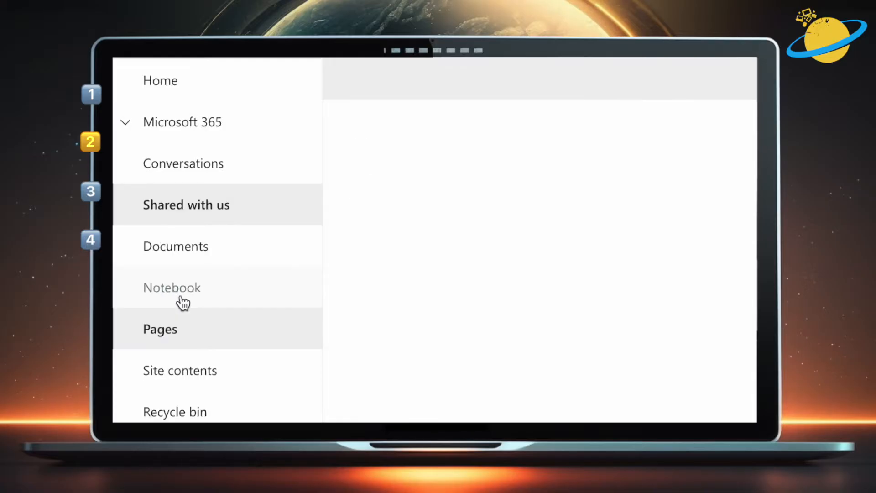
Create a new wiki page named 'Microsoft SharePoint' from the Pages library
left_click(160, 329)
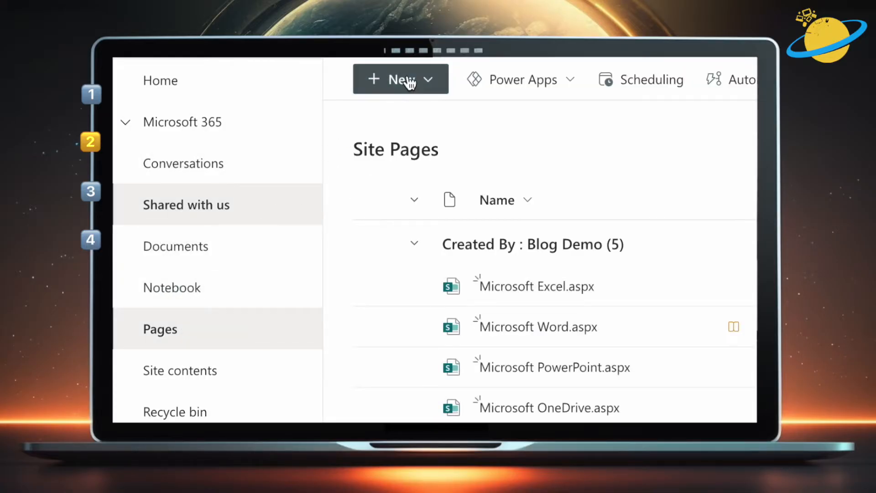
left_click(399, 79)
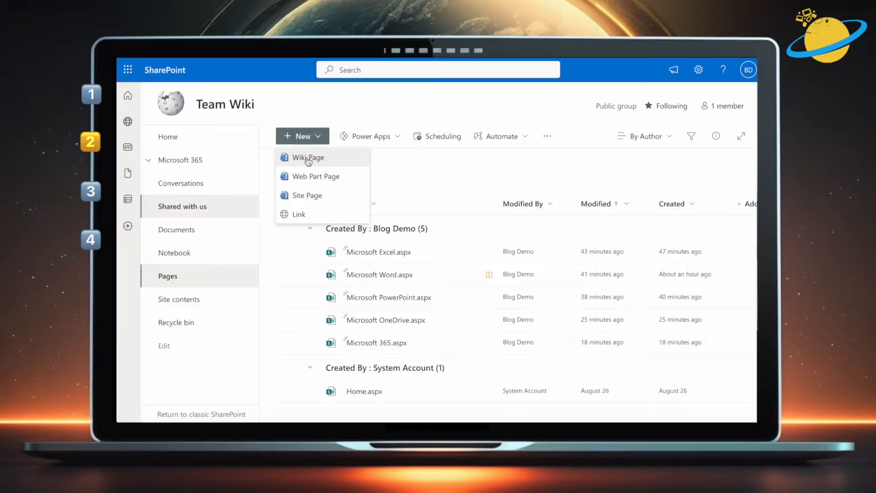
left_click(307, 157)
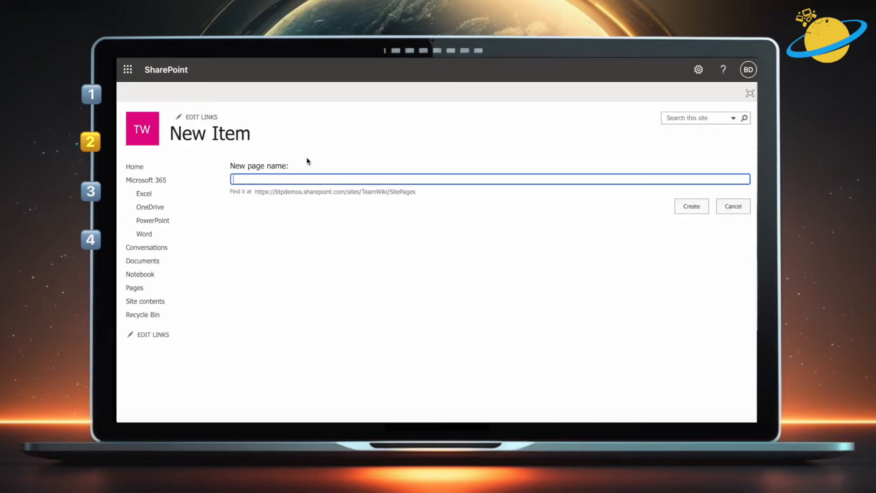
type("M")
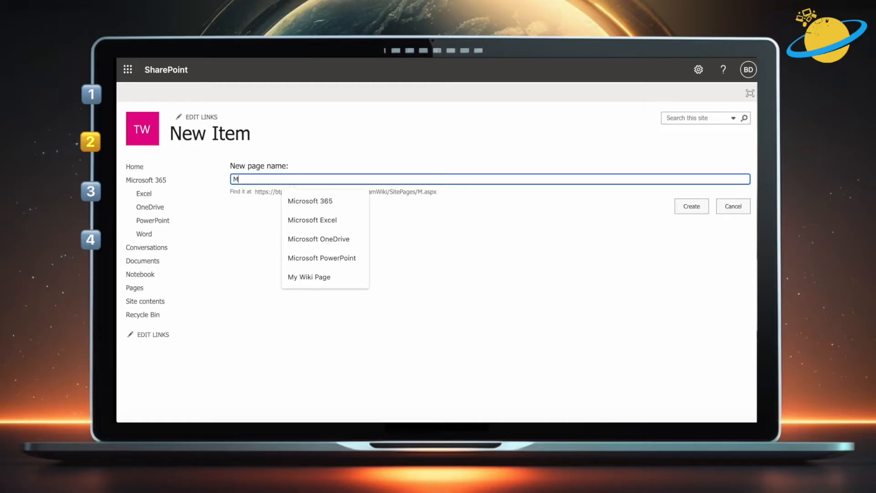
type("icrosoft Shar")
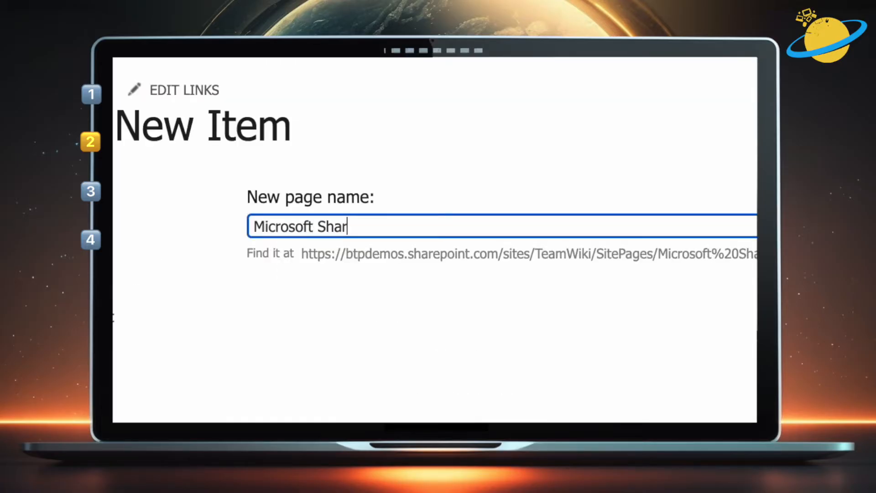
type("ePoint")
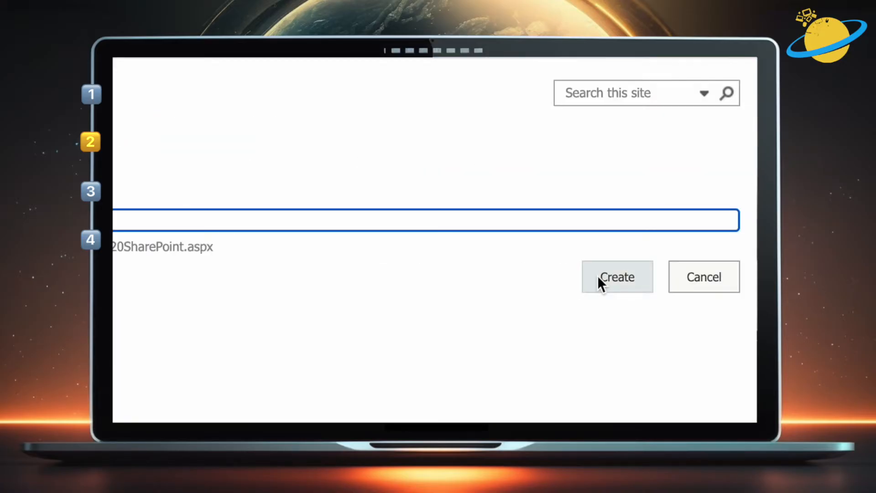
left_click(616, 277)
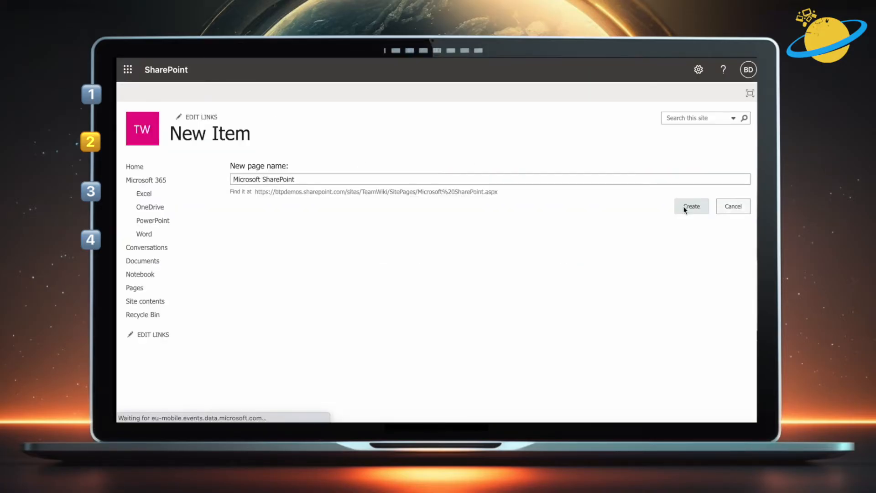
left_click(692, 206)
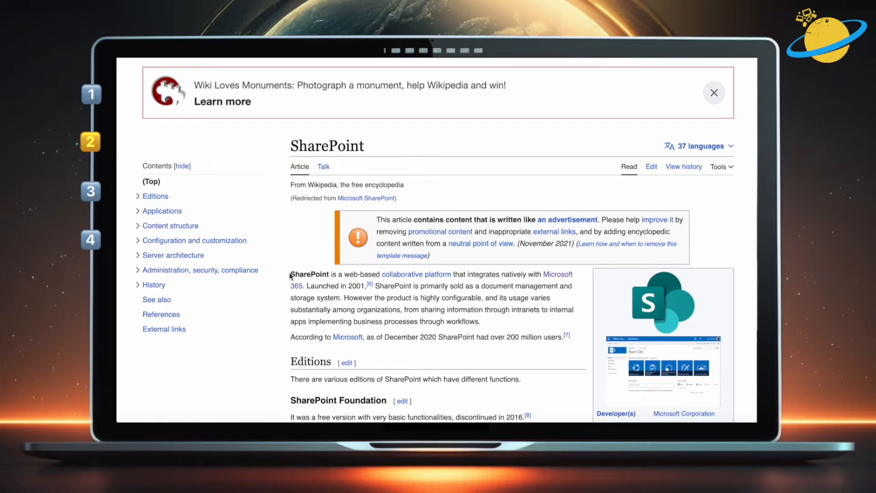
Scroll the Wikipedia SharePoint article through its intro toward the Editions section
scroll("down", 3)
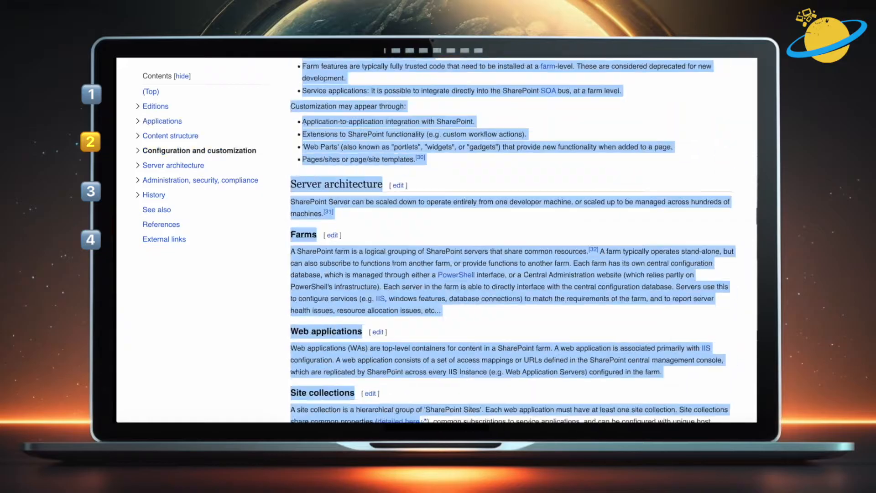
scroll("down", 3)
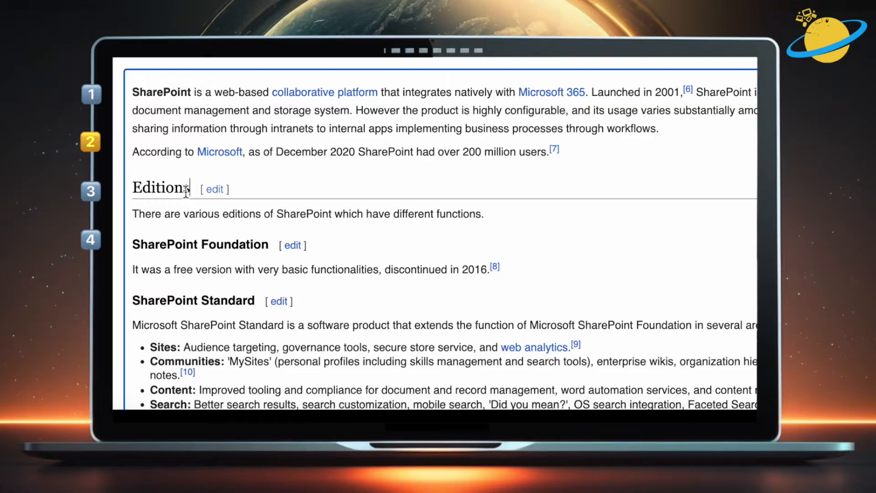
Rename the Editions heading to 'Onboarding'
double_click(161, 188)
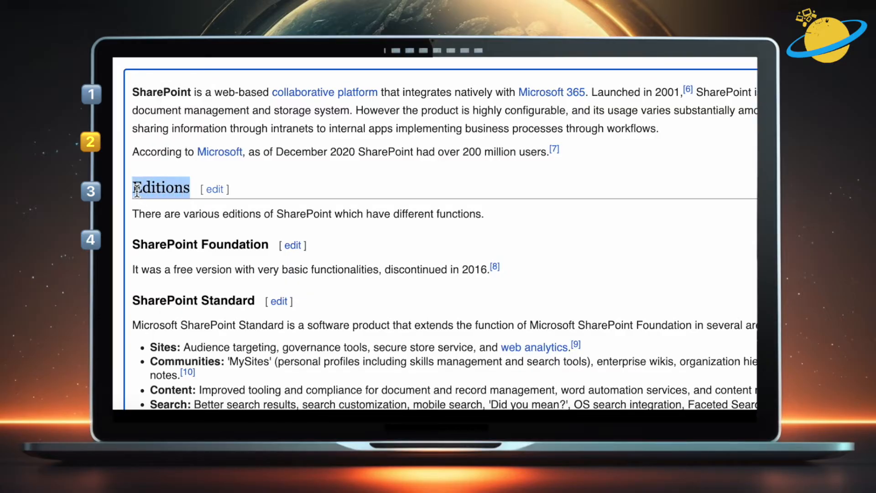
type("Onboardi")
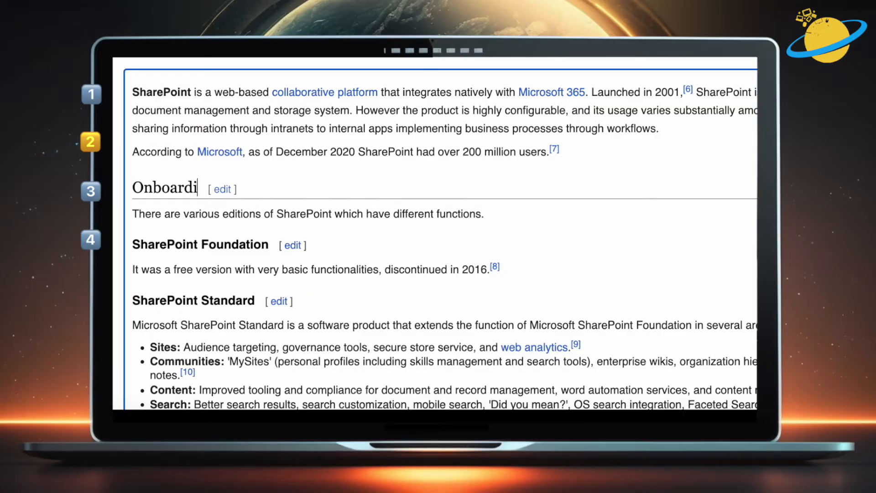
type("ng")
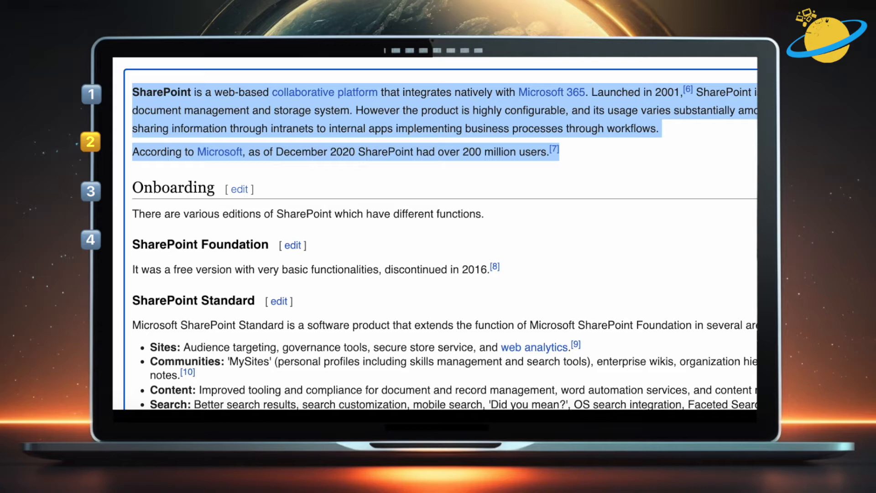
Replace the intro paragraphs with 'Welcome to the Team's Wiki page.'
type("Welcome to the")
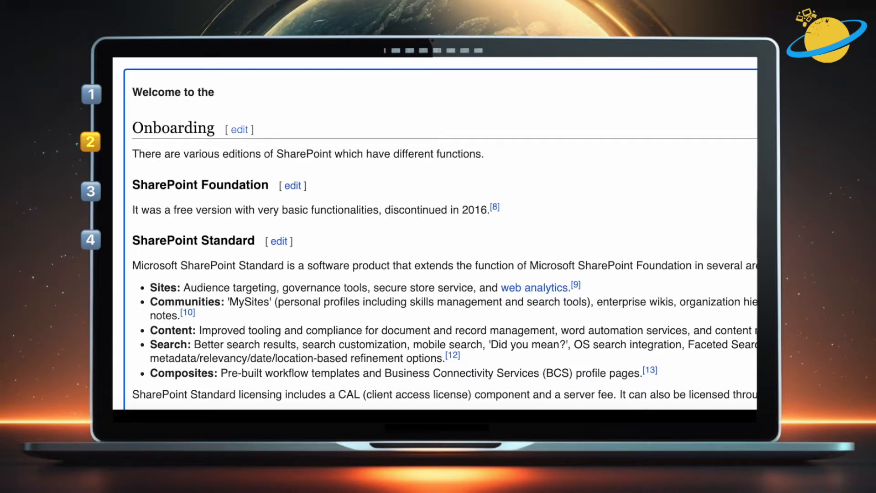
type("Team's Wik")
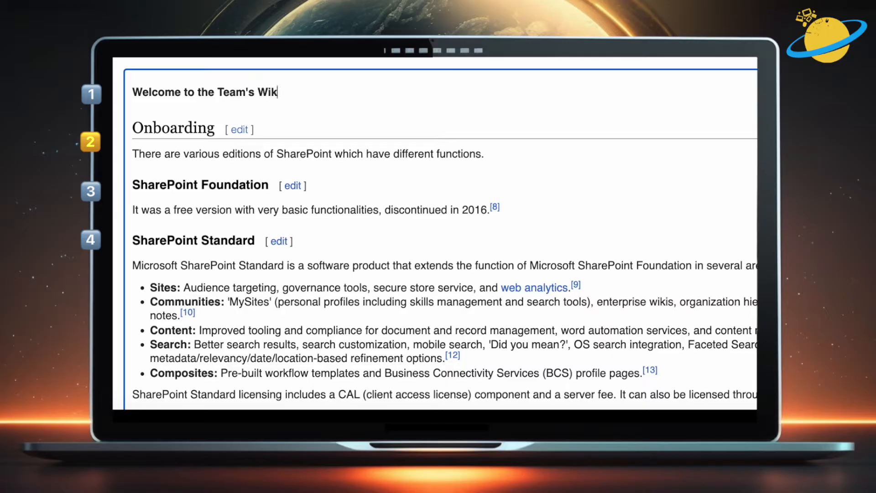
type("i page.")
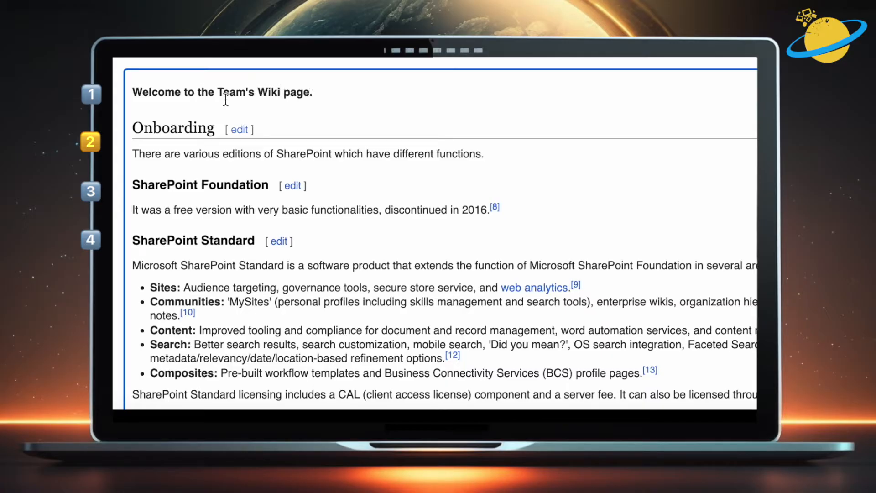
left_click_drag(184, 92, 313, 91)
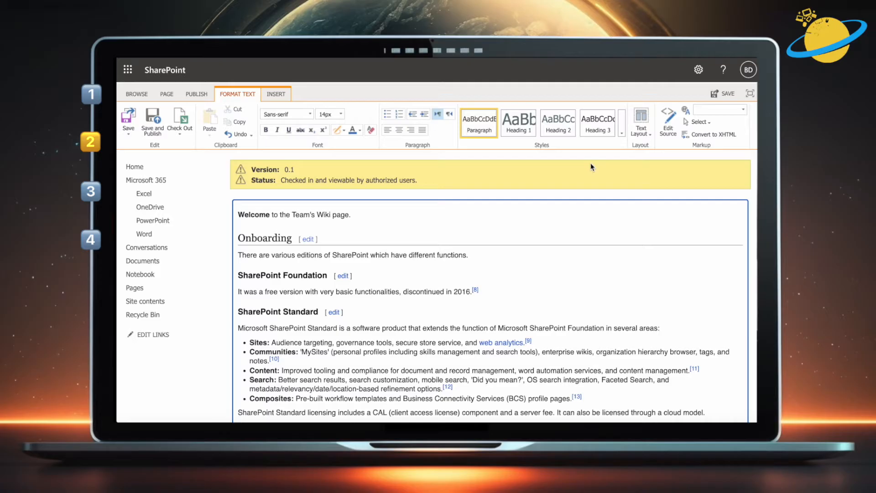
Confirm the page's HTML source and save the wiki page
left_click(667, 117)
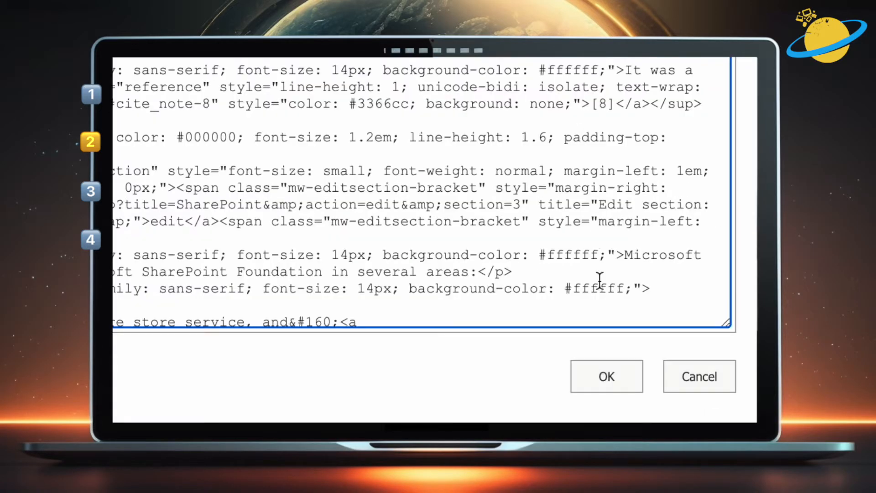
left_click(606, 376)
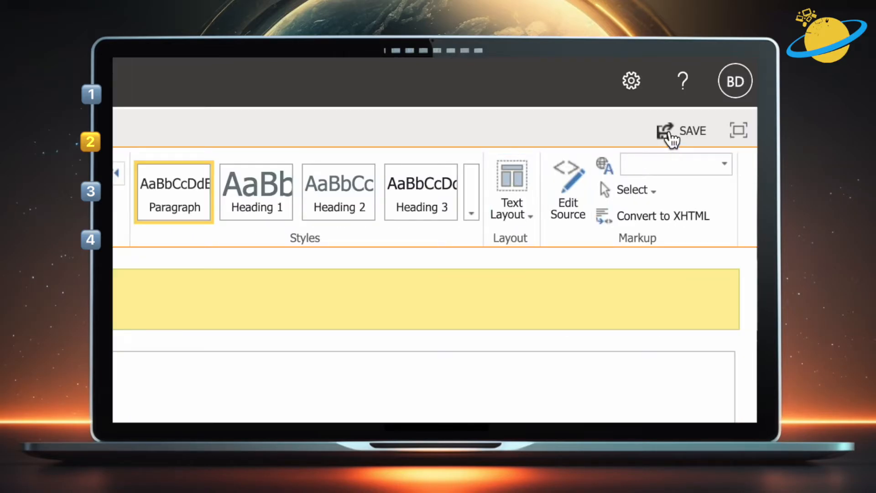
left_click(692, 131)
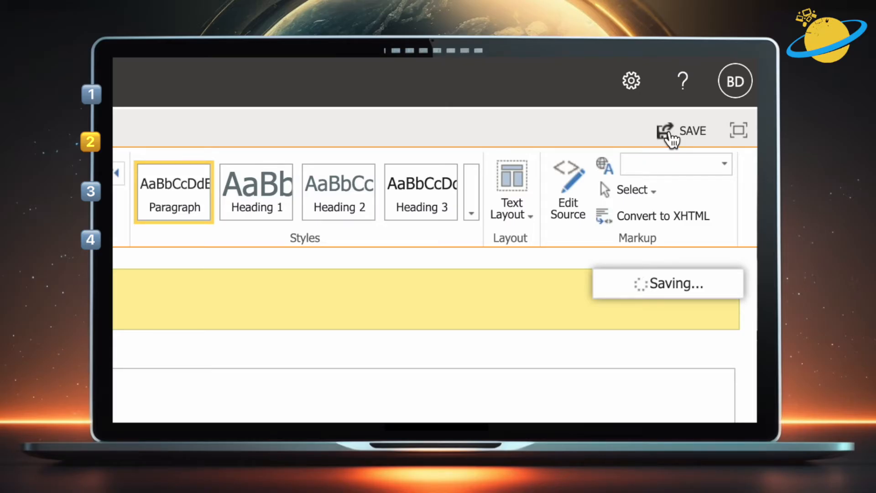
left_click(693, 130)
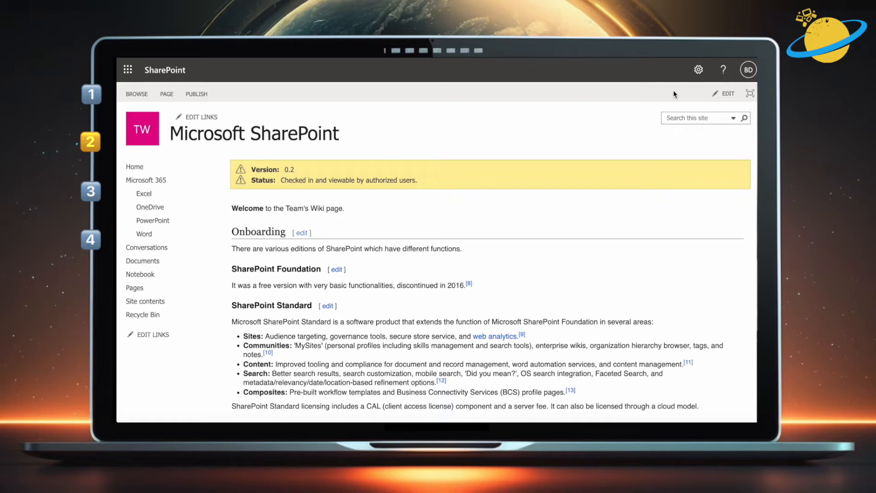
Publish the saved Microsoft SharePoint wiki page
left_click(245, 117)
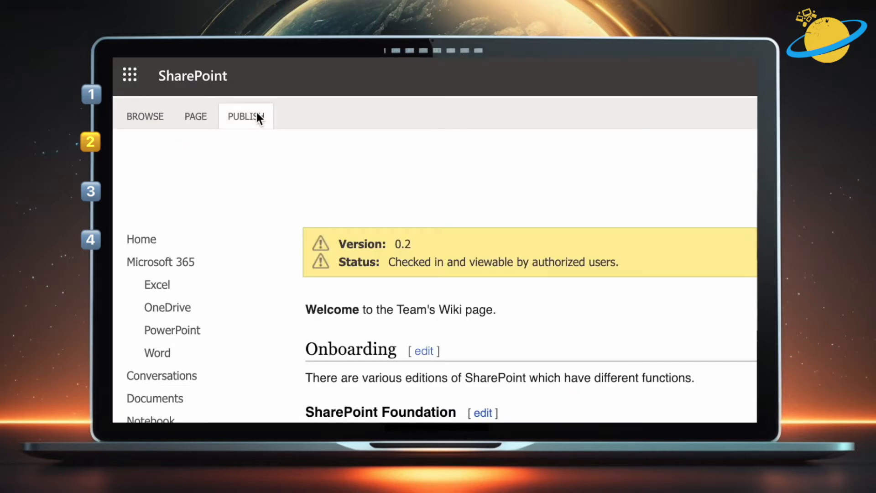
left_click(245, 116)
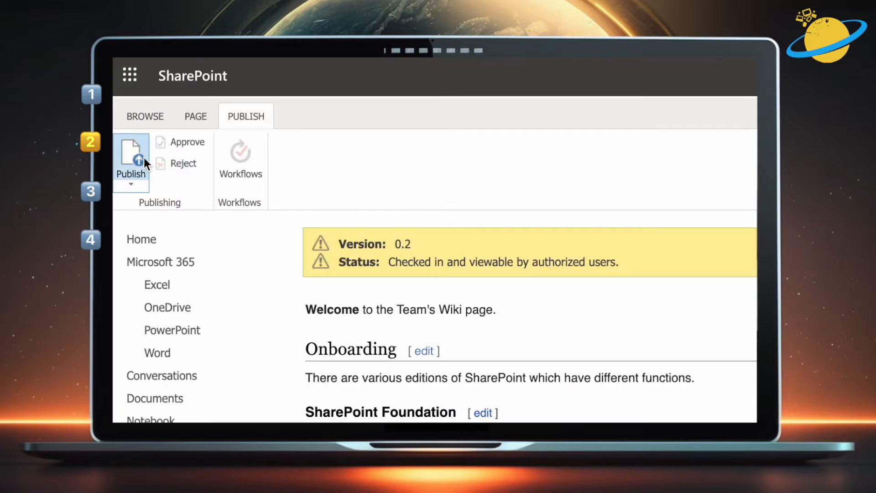
left_click(131, 162)
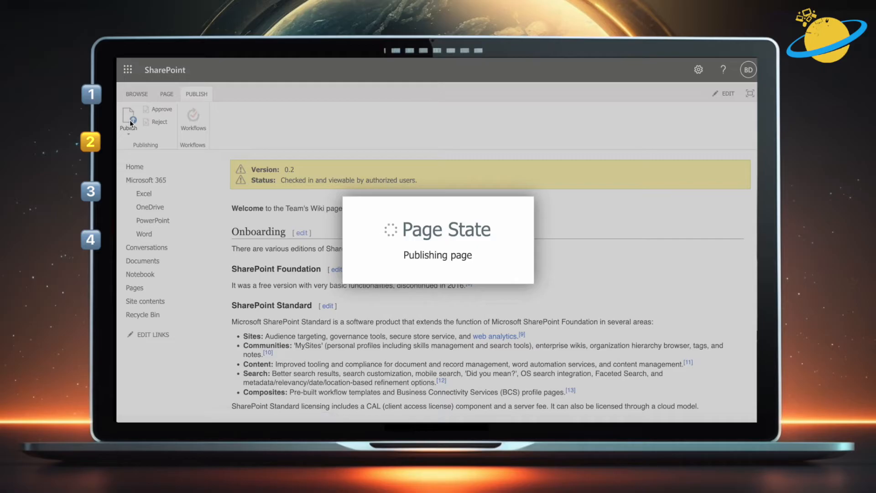
left_click(129, 119)
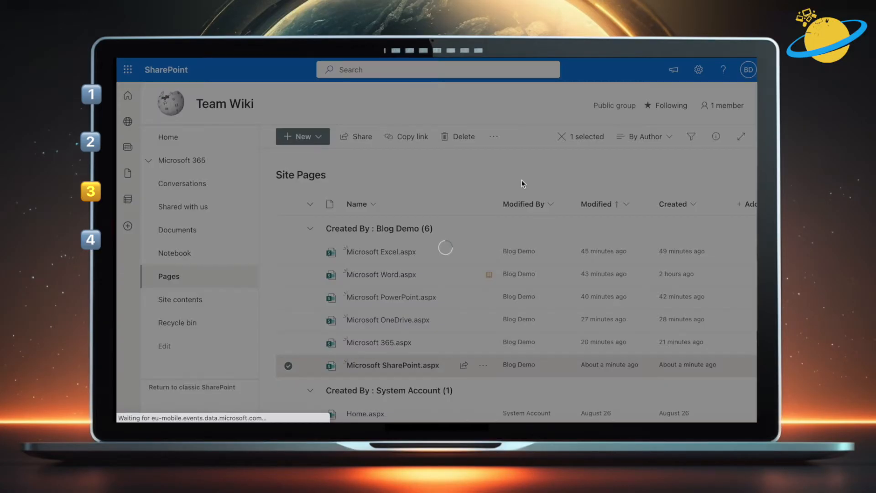
Copy the Microsoft SharePoint.aspx link and add it as a 'SharePoint' navigation entry
left_click(411, 136)
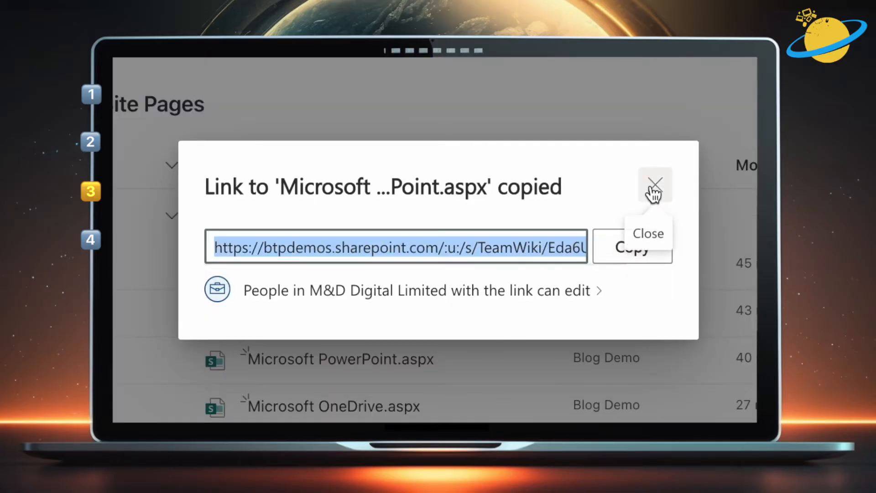
left_click(654, 185)
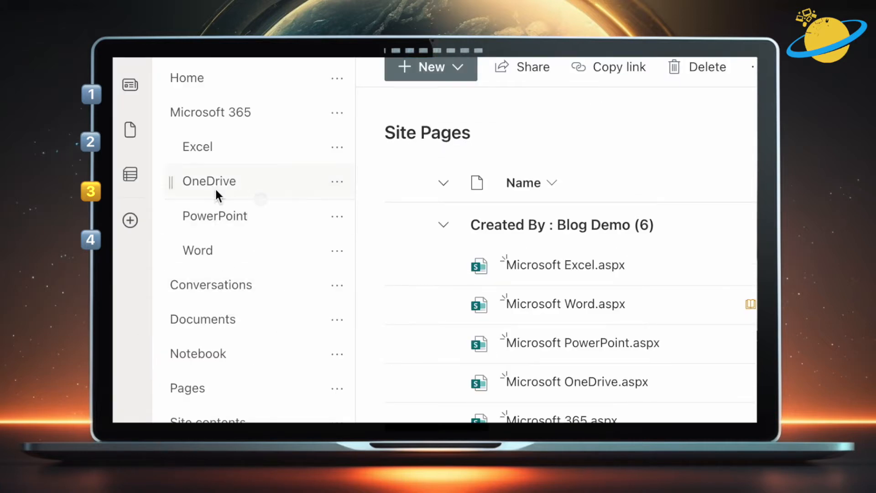
mouse_move(217, 234)
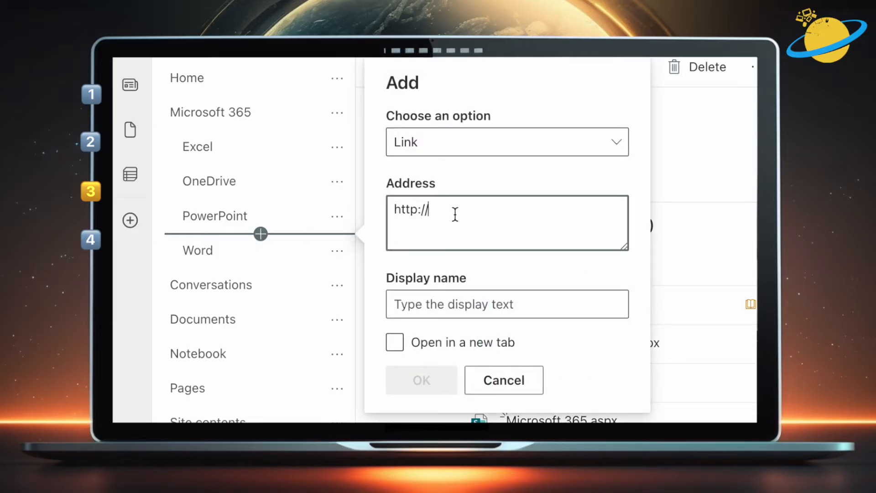
type("https://btpdemos.sharepoint.com/:u:/s/TeamWiki/Eda6U-4a2bdItJ-HQUPu1mMBNaekOL2c7etxFfkoY_B-Bg?e=AF6KwQ")
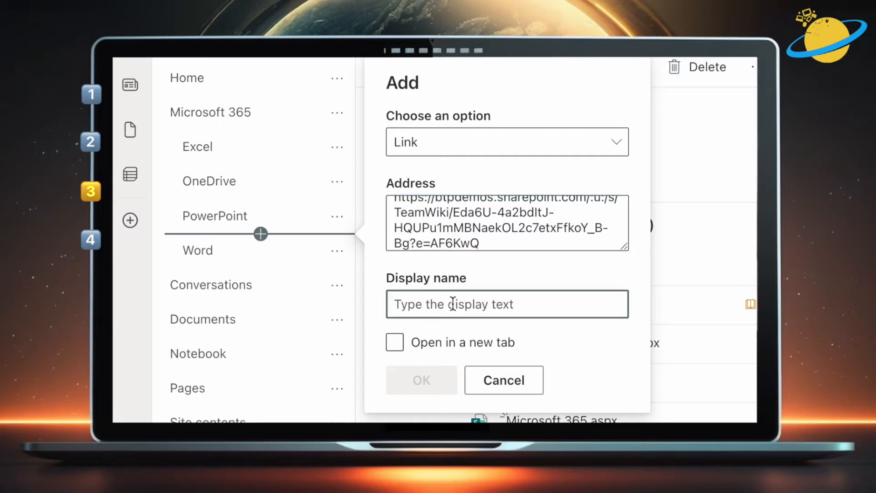
type("ShareP")
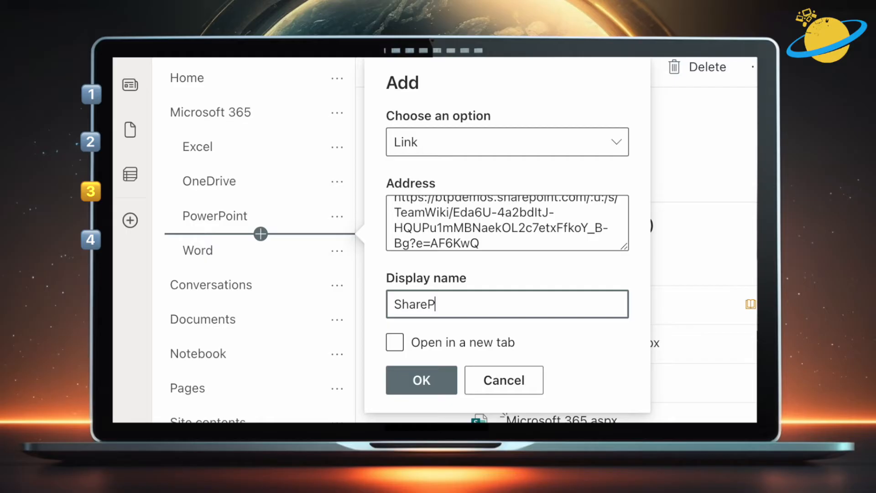
type("oint")
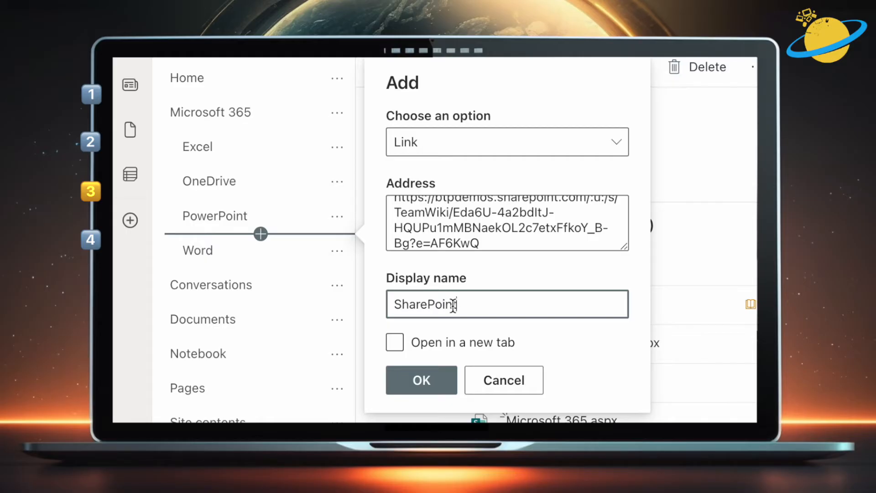
left_click(421, 380)
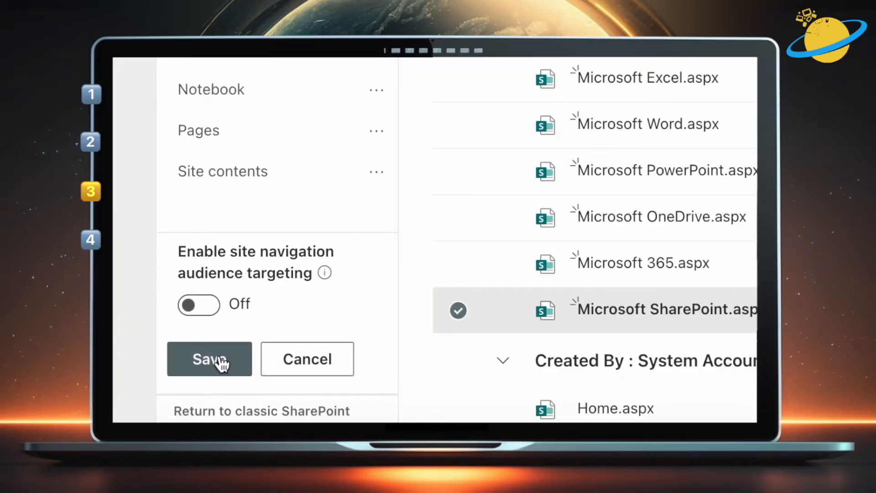
Save the navigation edits and collapse the Microsoft 365 group
left_click(209, 359)
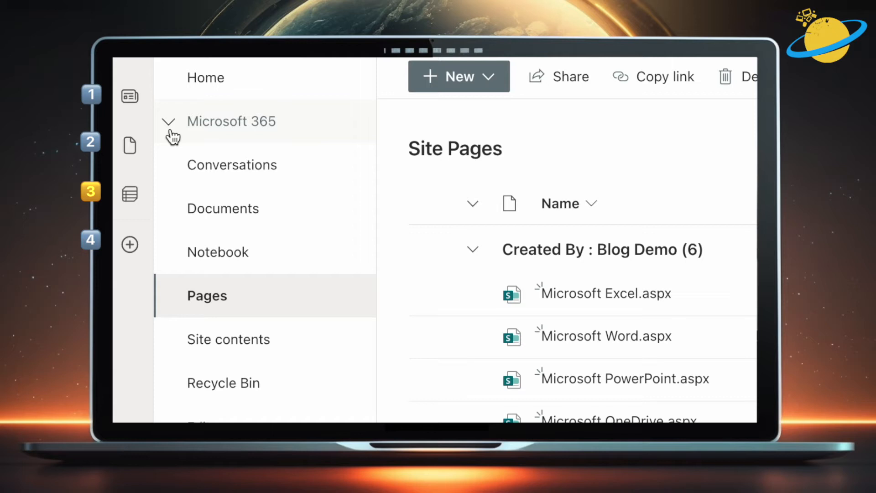
left_click(169, 121)
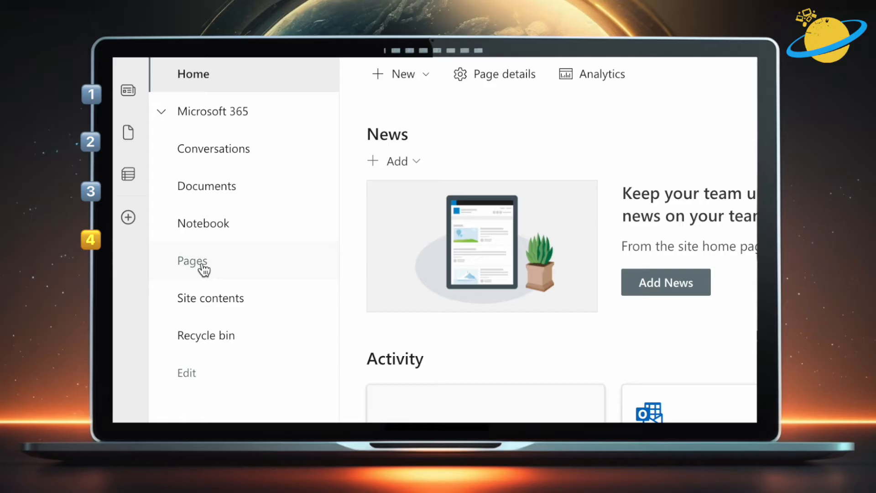
Add a new Choice-type column to the Site Pages library
left_click(193, 261)
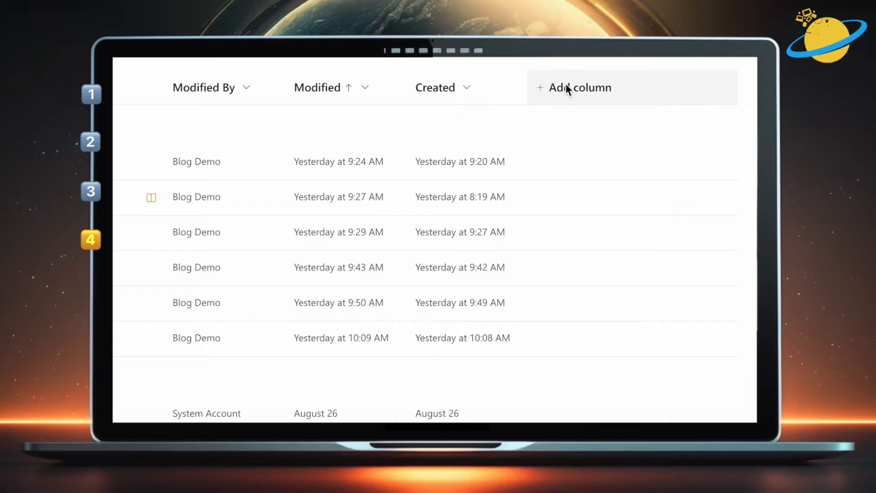
left_click(583, 87)
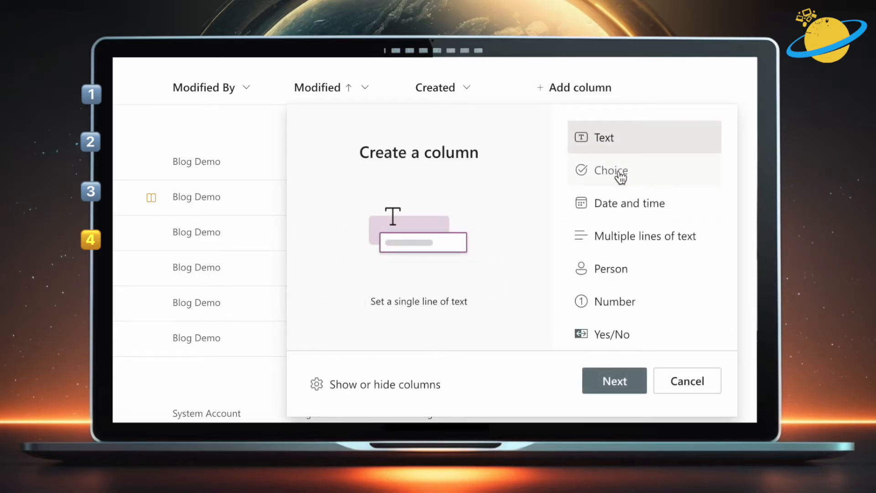
left_click(618, 170)
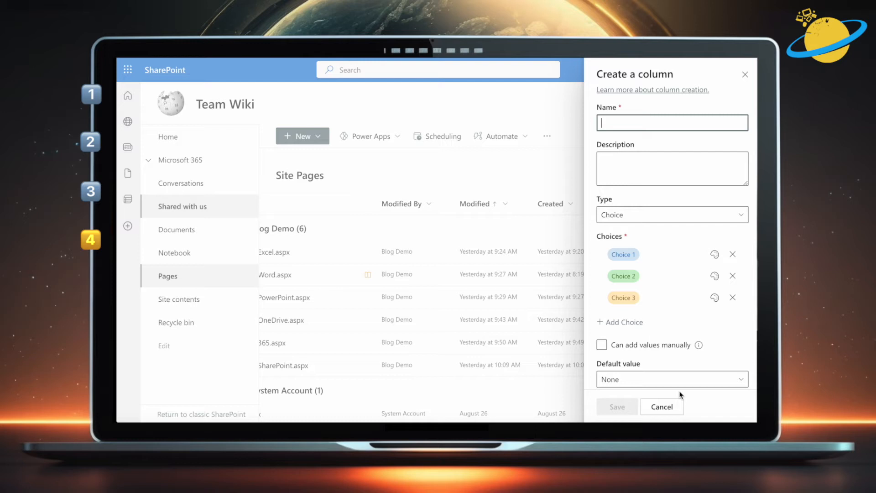
Name the column Department and add the HR, Finance and Sales choices
type("Depar")
left_click(623, 254)
type("IT")
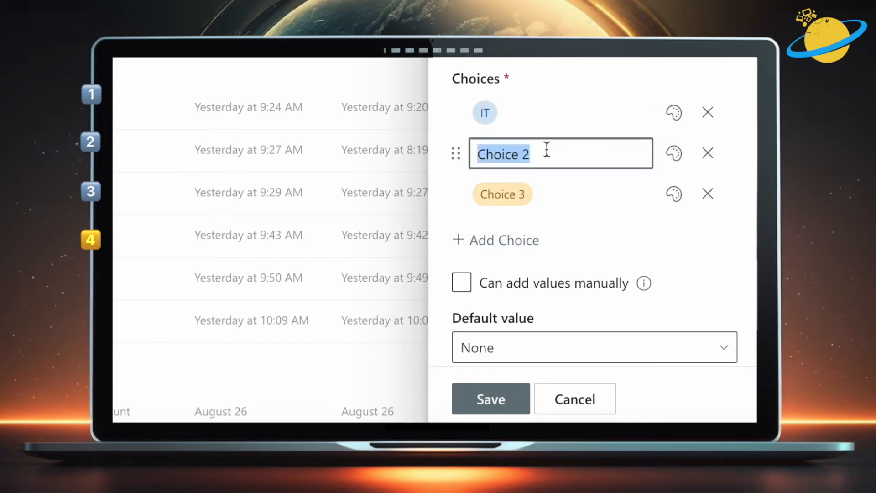
type("HR")
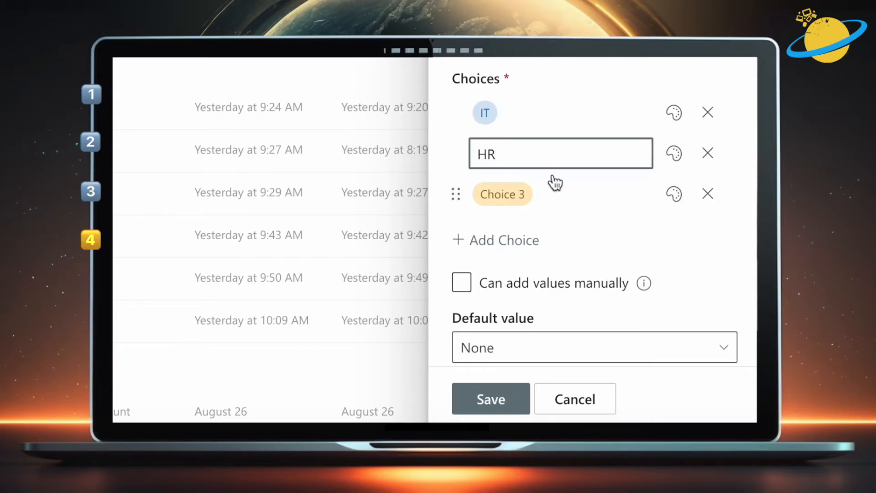
type("F")
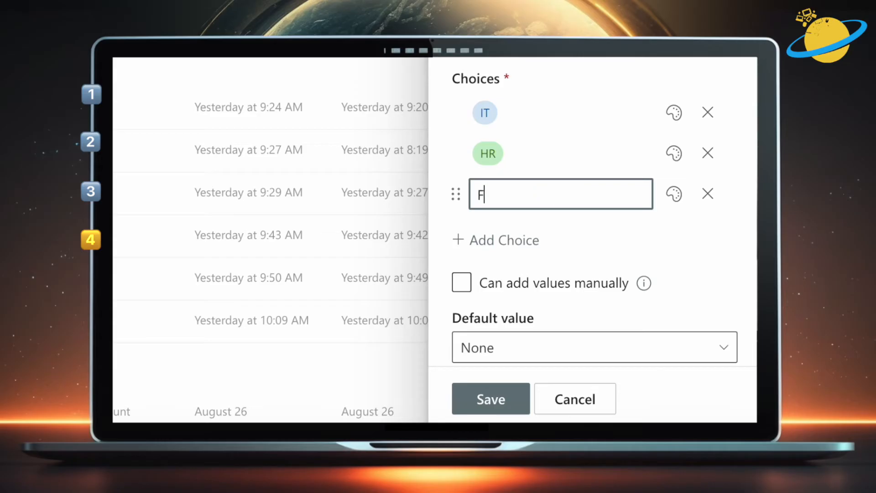
type("inance")
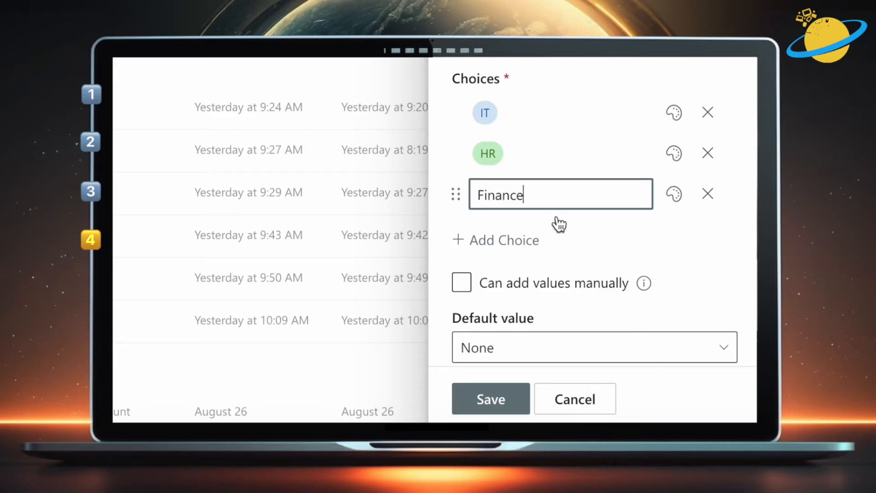
left_click(502, 239)
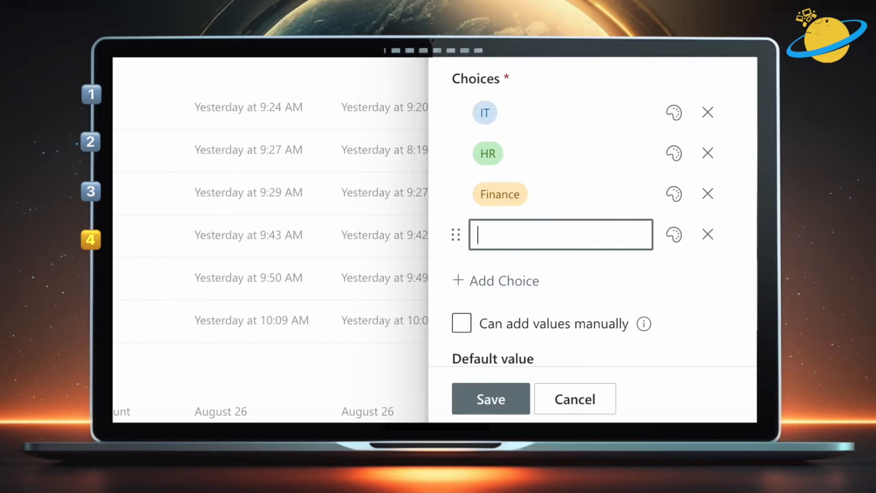
type("Sales")
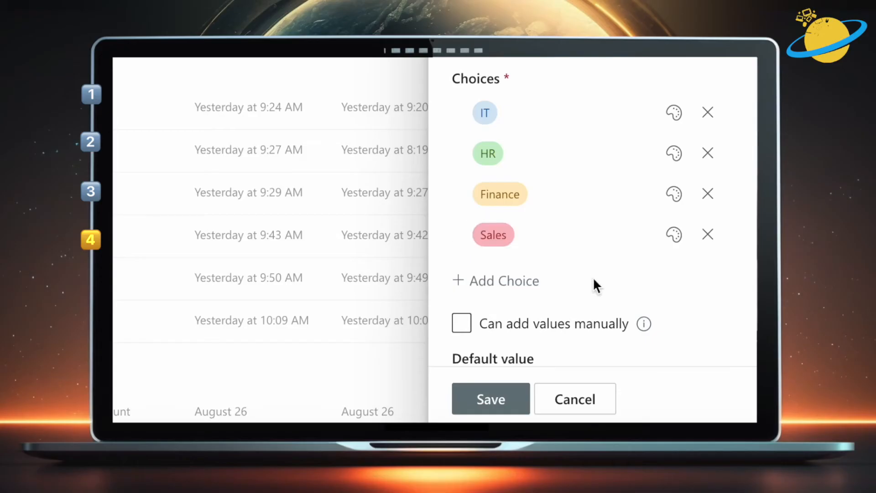
scroll("down", 3)
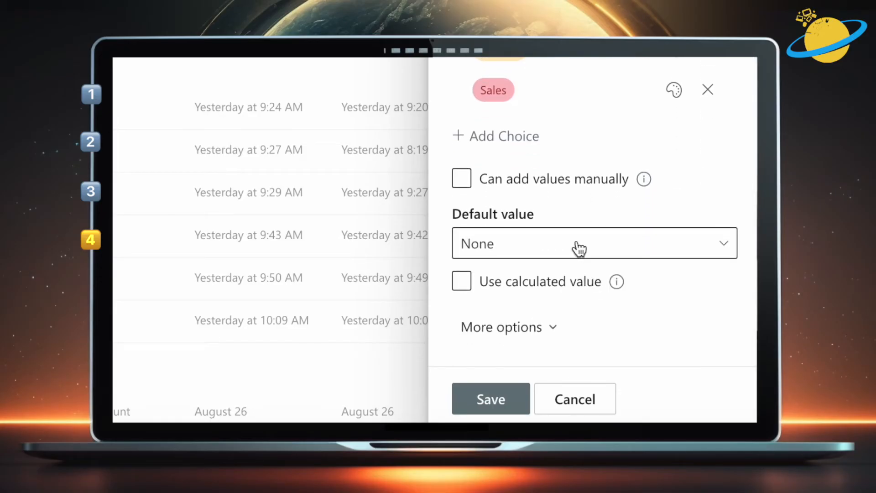
mouse_move(514, 375)
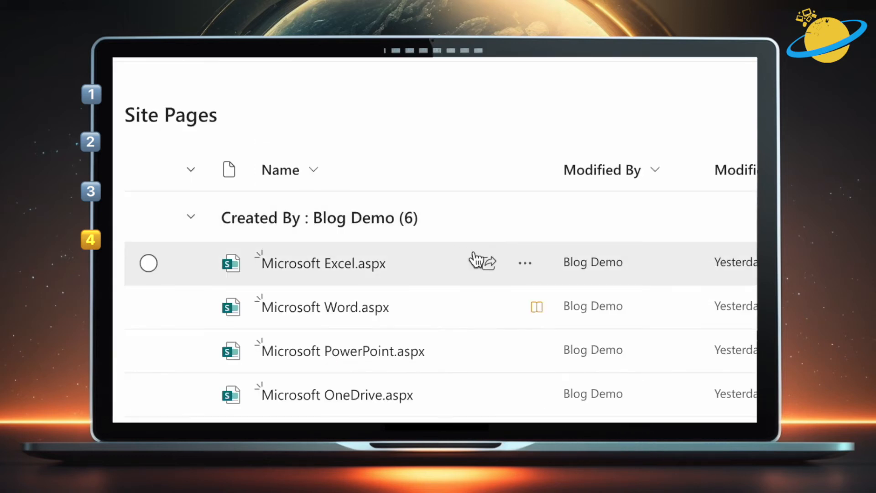
Set Microsoft Excel.aspx's Department to Sales in its Details pane
left_click(524, 261)
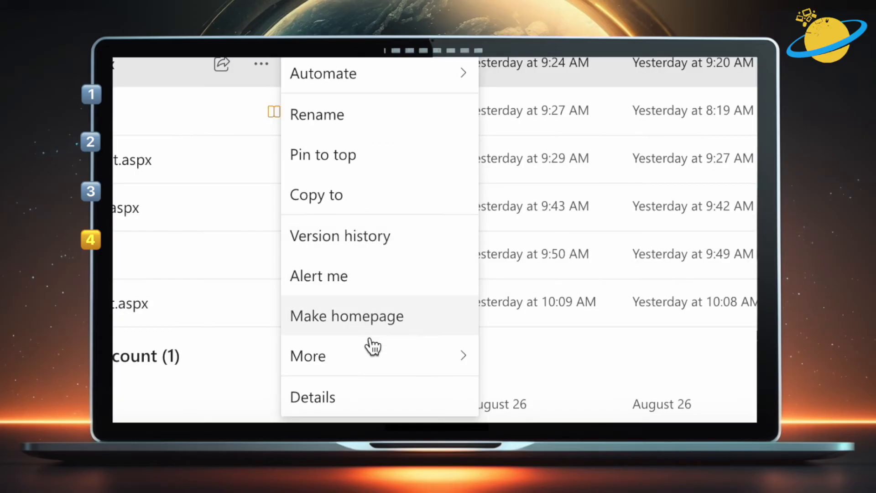
left_click(307, 356)
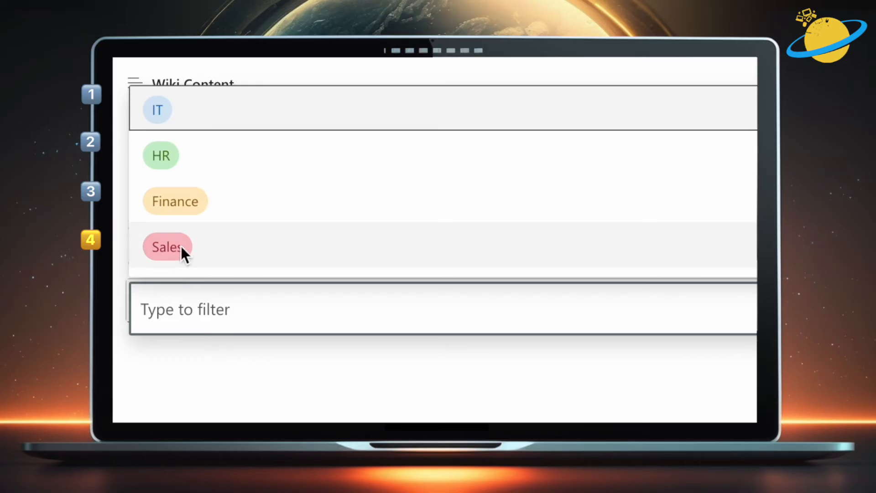
left_click(166, 246)
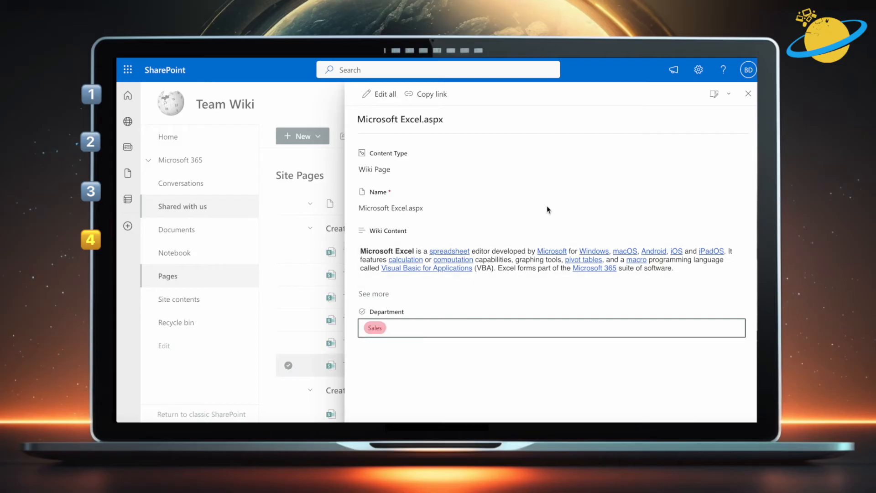
left_click(747, 93)
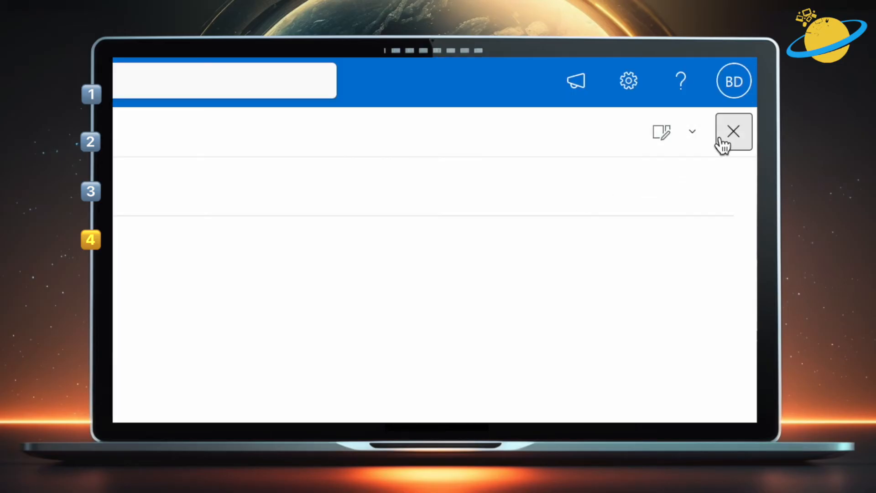
left_click(734, 131)
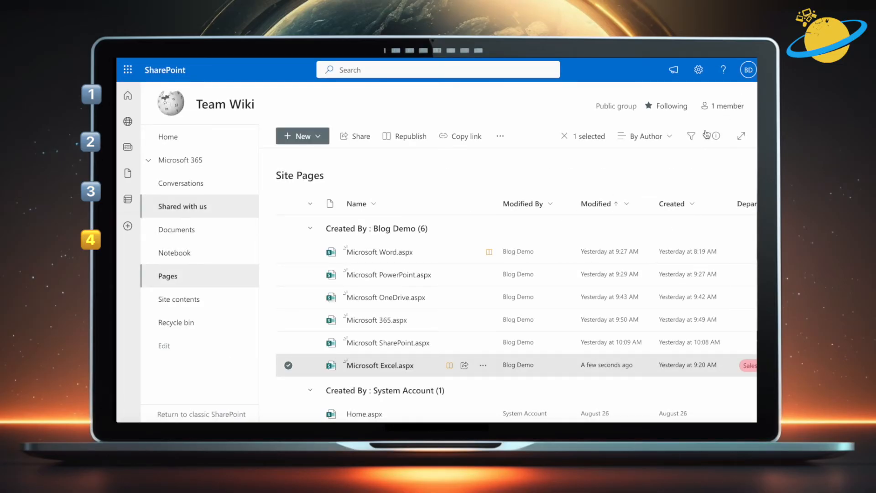
Check the Department column in Site Pages, then open Microsoft Word.aspx
scroll("right", 3)
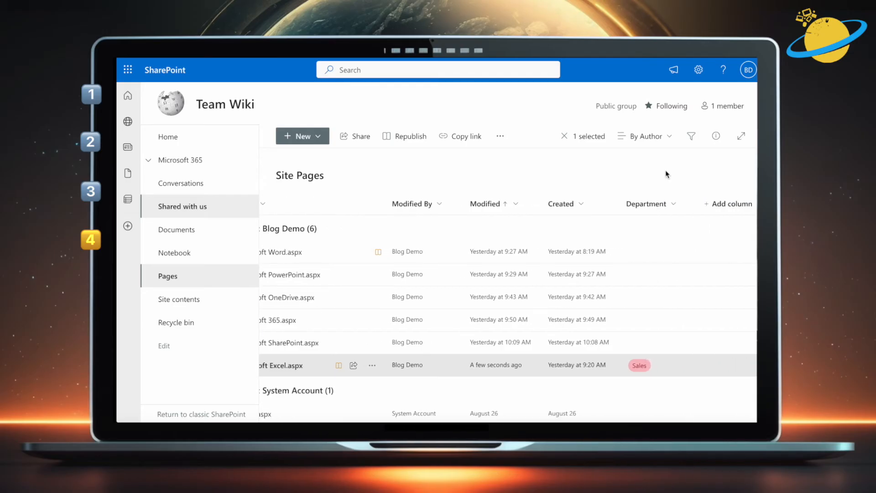
left_click(741, 136)
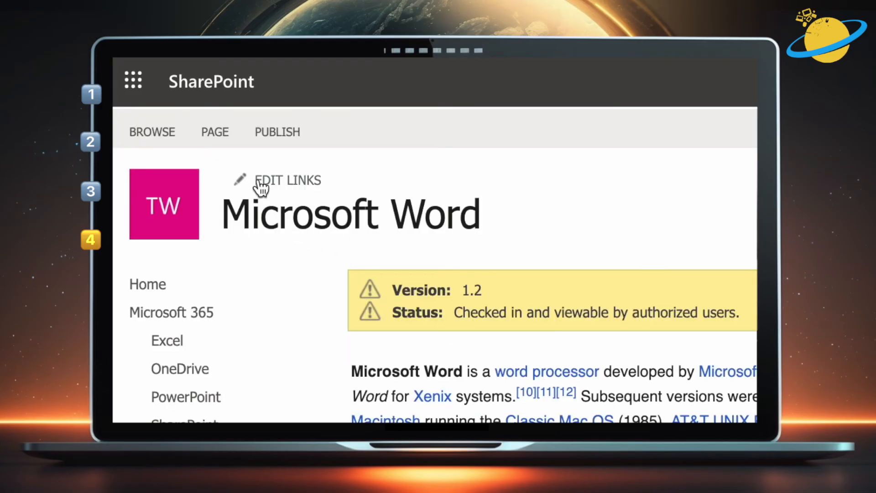
Start a new alert on the Microsoft Word page via Alert Me on the Page ribbon
left_click(214, 132)
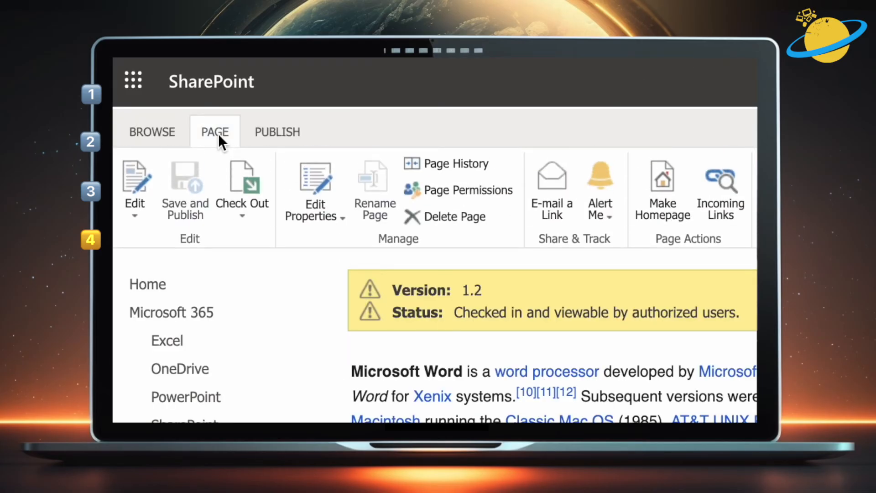
mouse_move(600, 190)
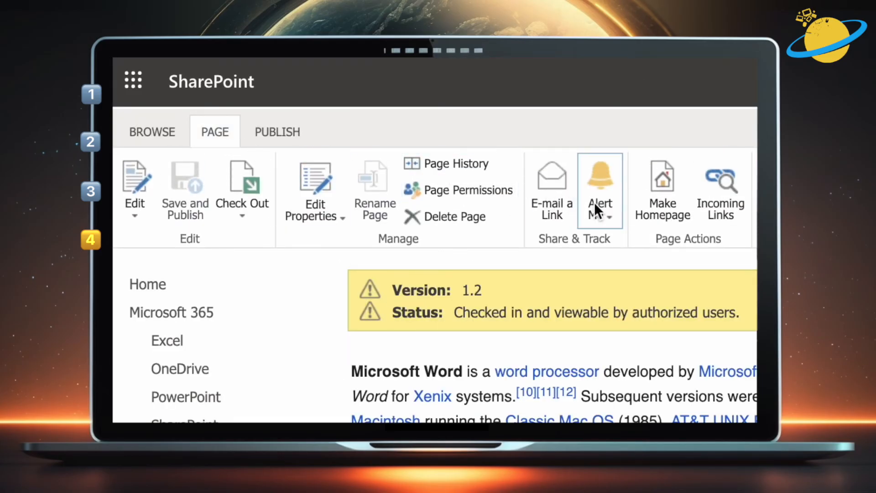
left_click(599, 190)
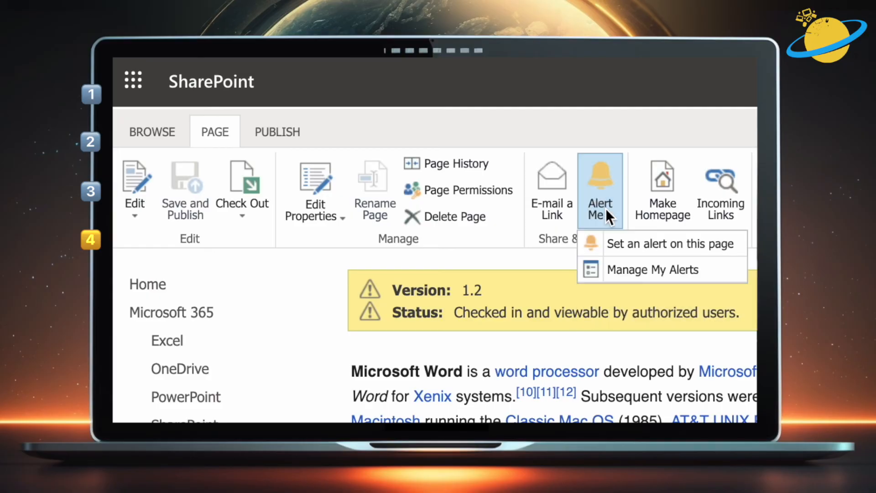
mouse_move(640, 244)
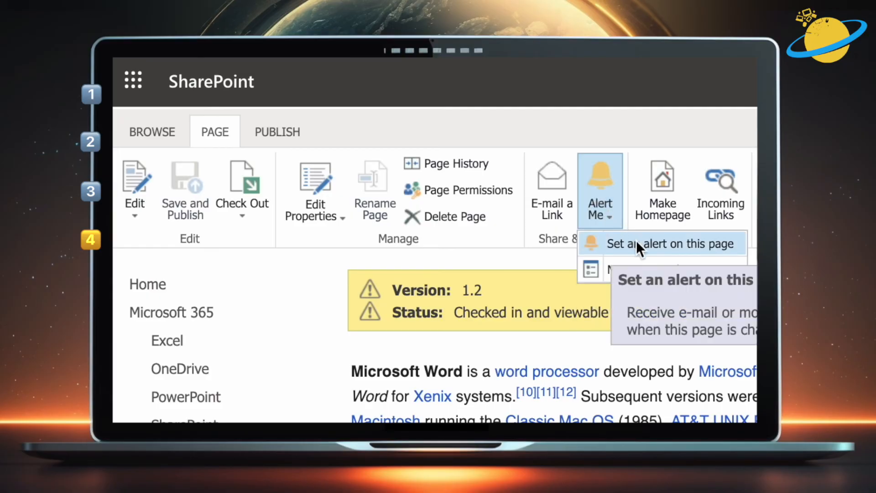
left_click(669, 244)
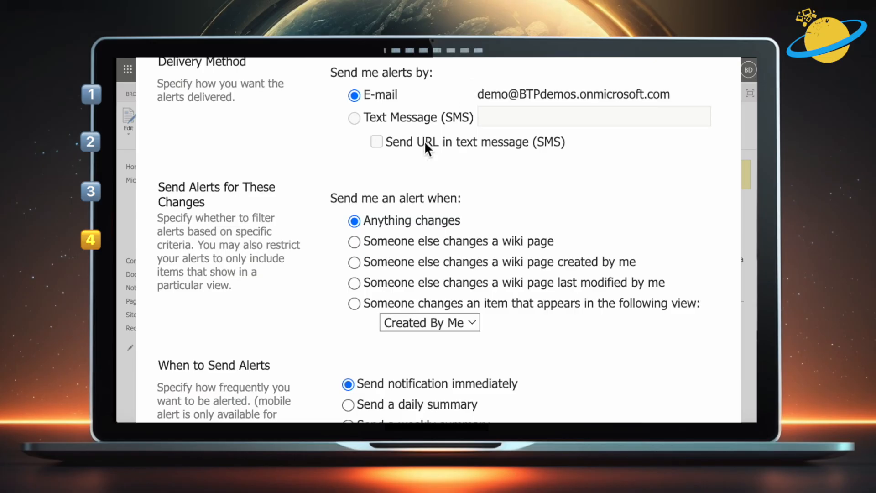
Save the page alert to fire when someone else changes a wiki page
left_click(355, 241)
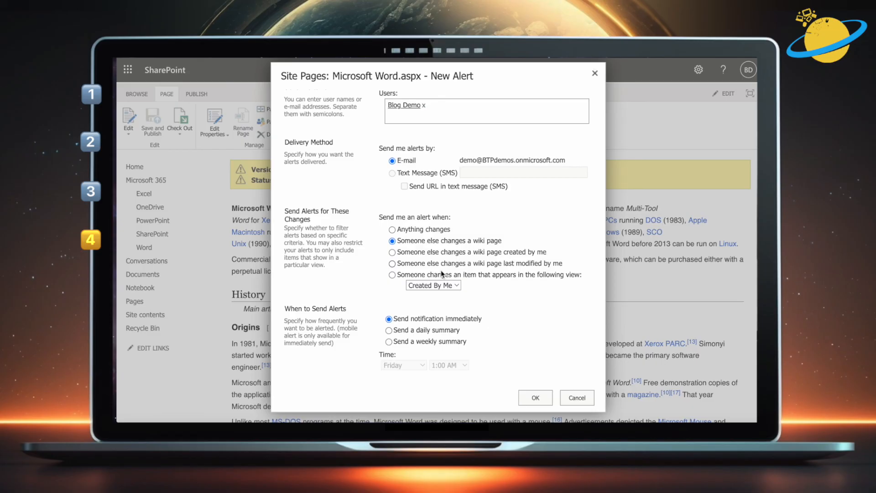
left_click(535, 397)
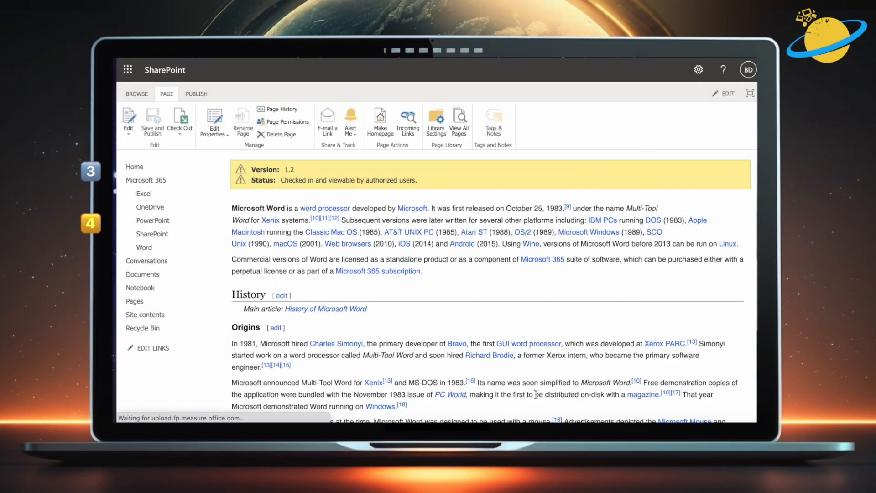